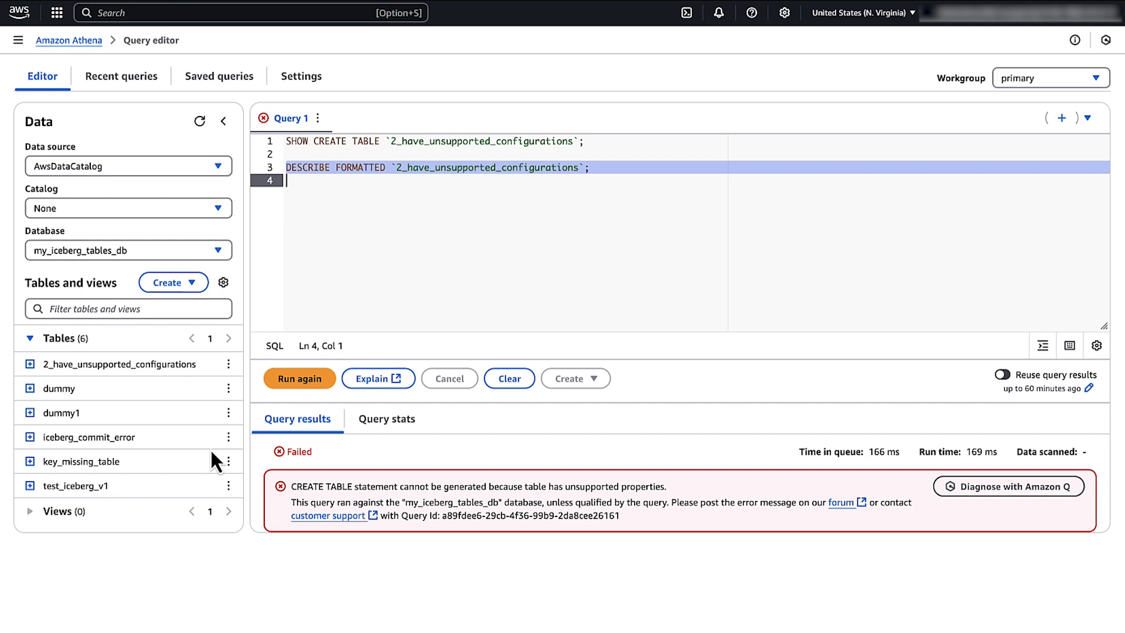
# - Run DESCRIBE FORMATTED on 2_have_unsupported_configurations and scroll through its schema and properties
pyautogui.click(299, 378)
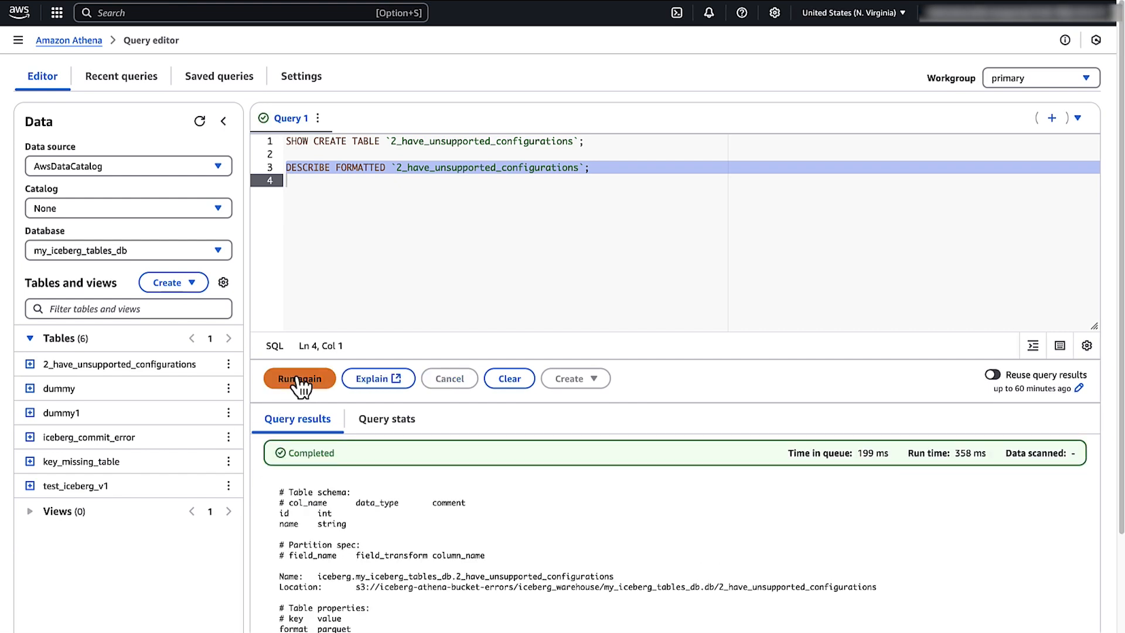
pyautogui.moveTo(373, 549)
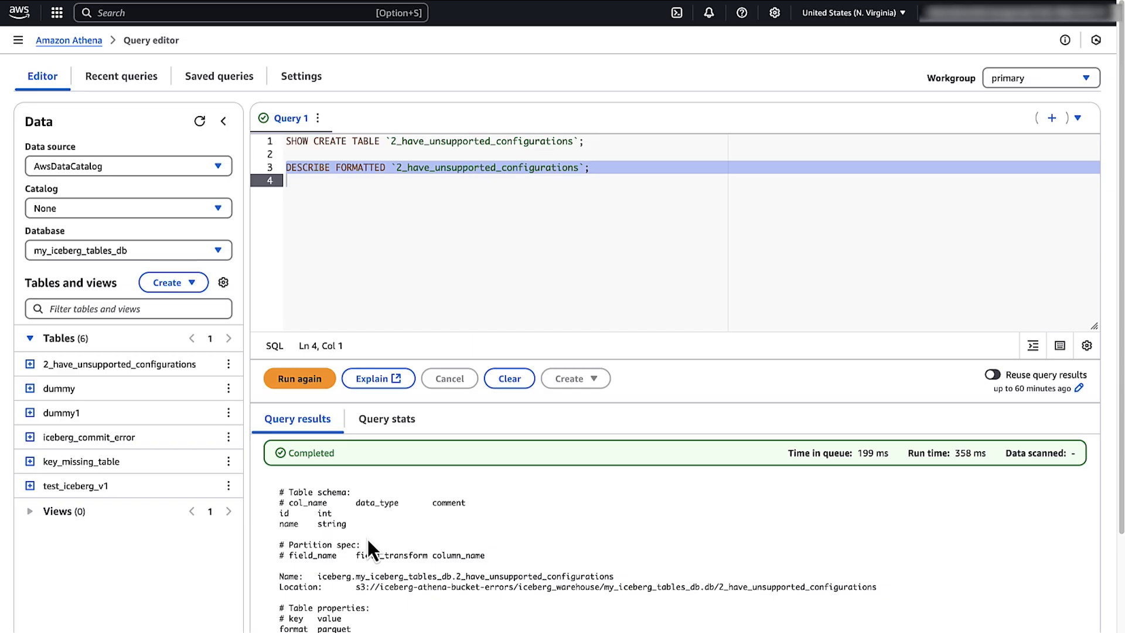
pyautogui.scroll(-3)
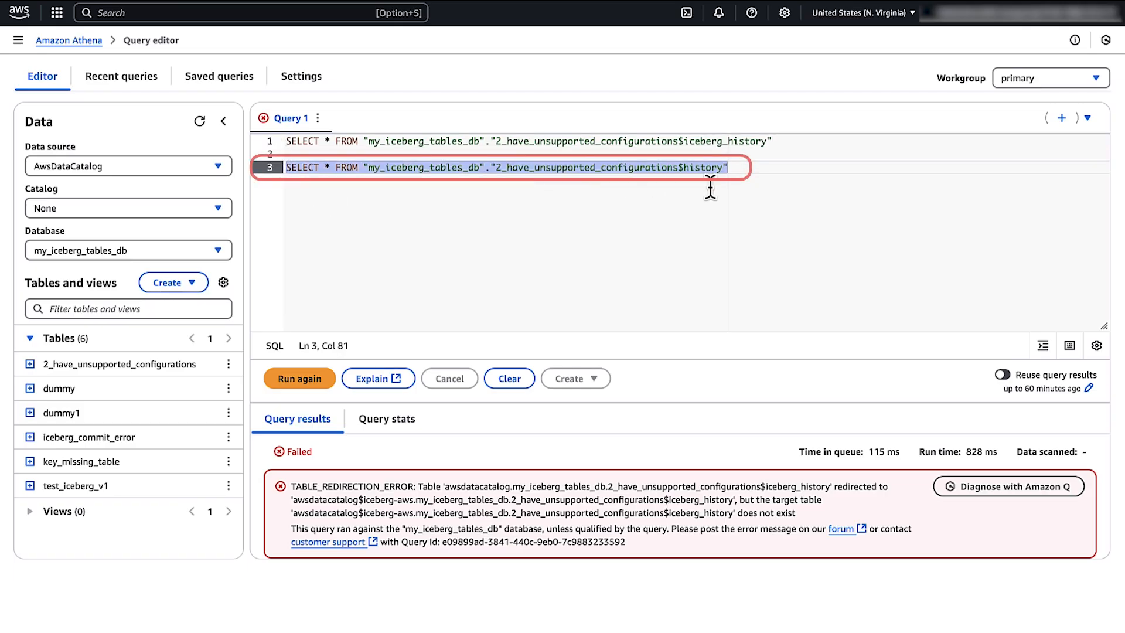
# - Run the corrected $history metadata query for 2_have_unsupported_configurations
pyautogui.click(298, 378)
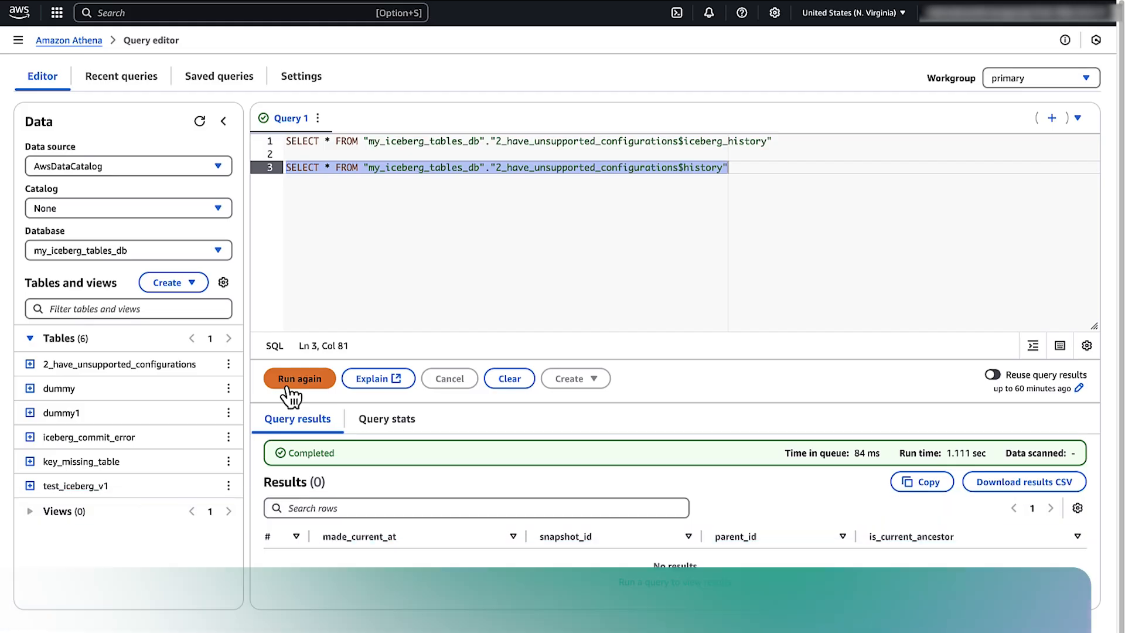
pyautogui.click(300, 378)
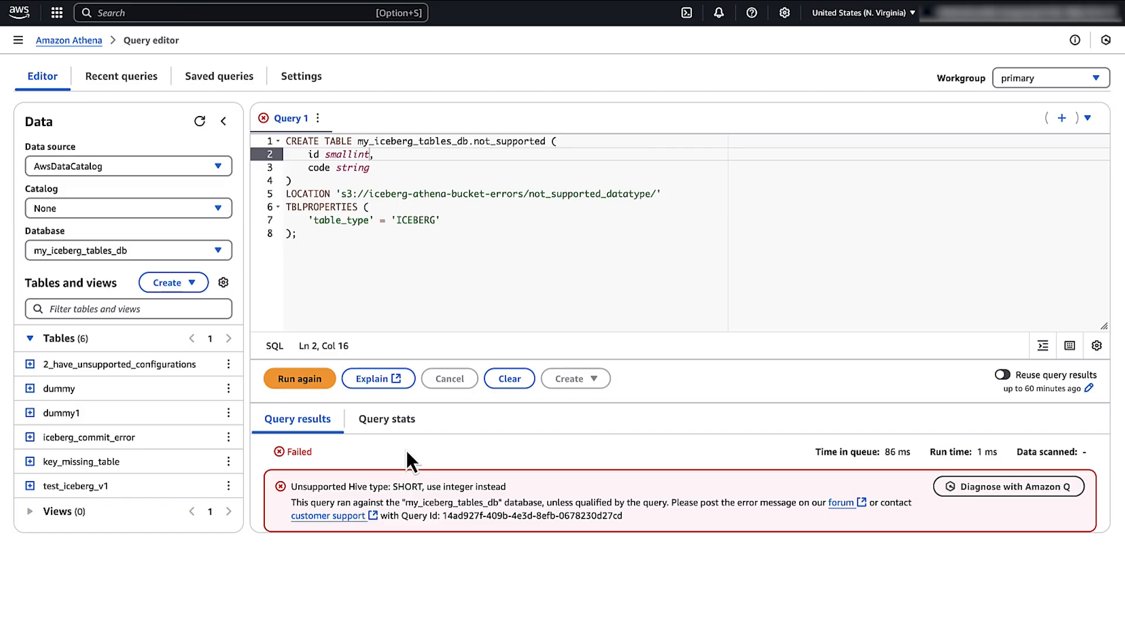
pyautogui.moveTo(368, 153)
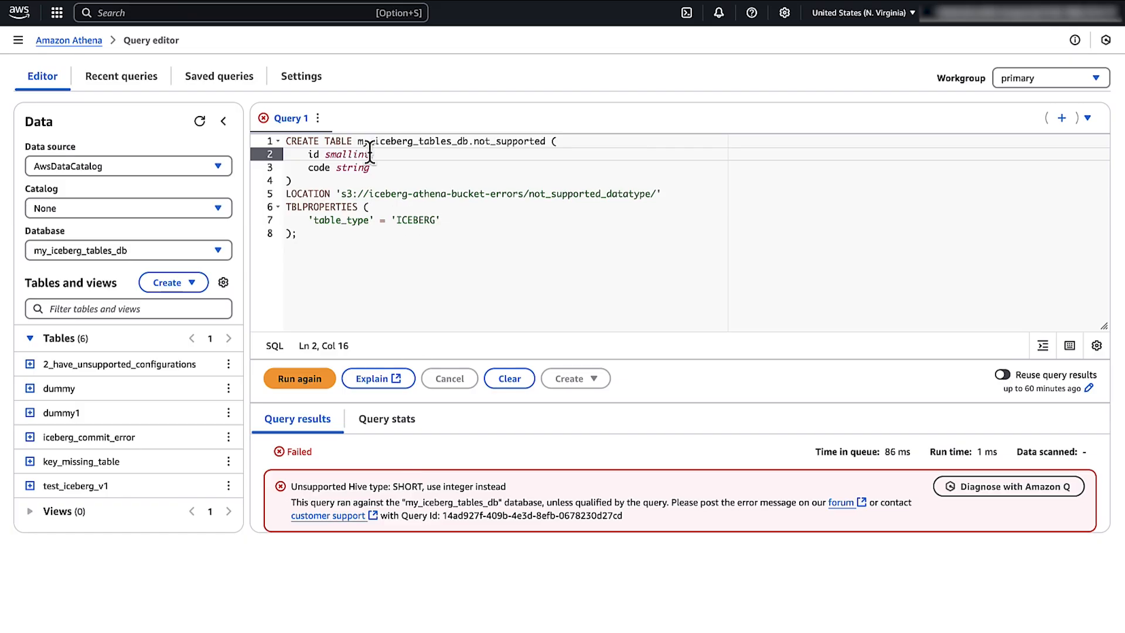
# - Change the id column from smallint to int and run the not_supported CREATE TABLE
pyautogui.write('int,')
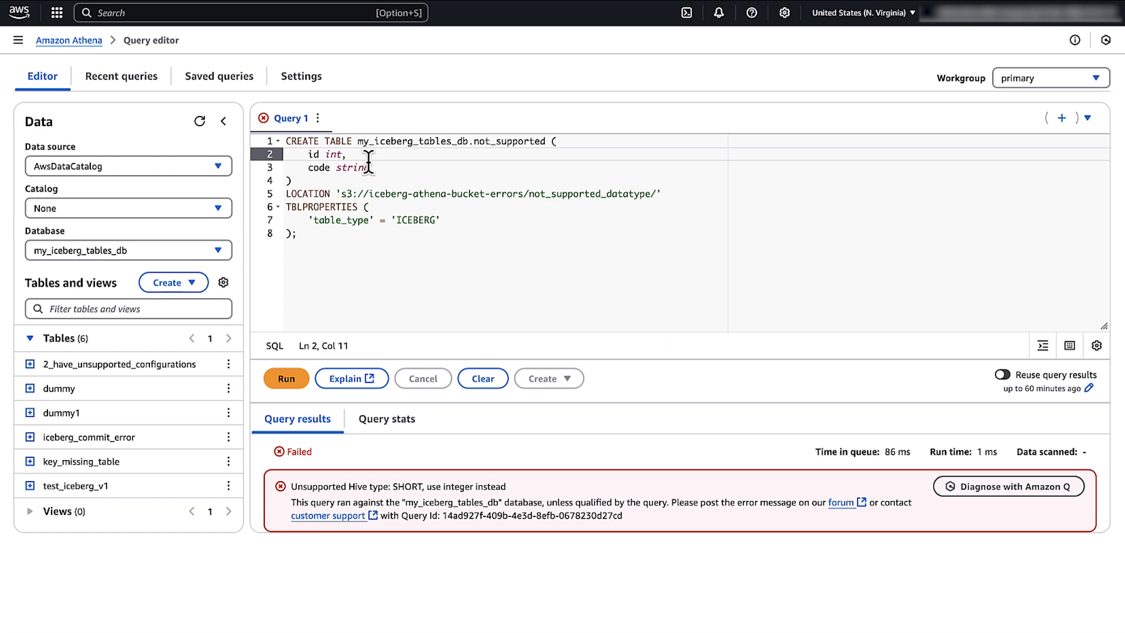
pyautogui.click(285, 378)
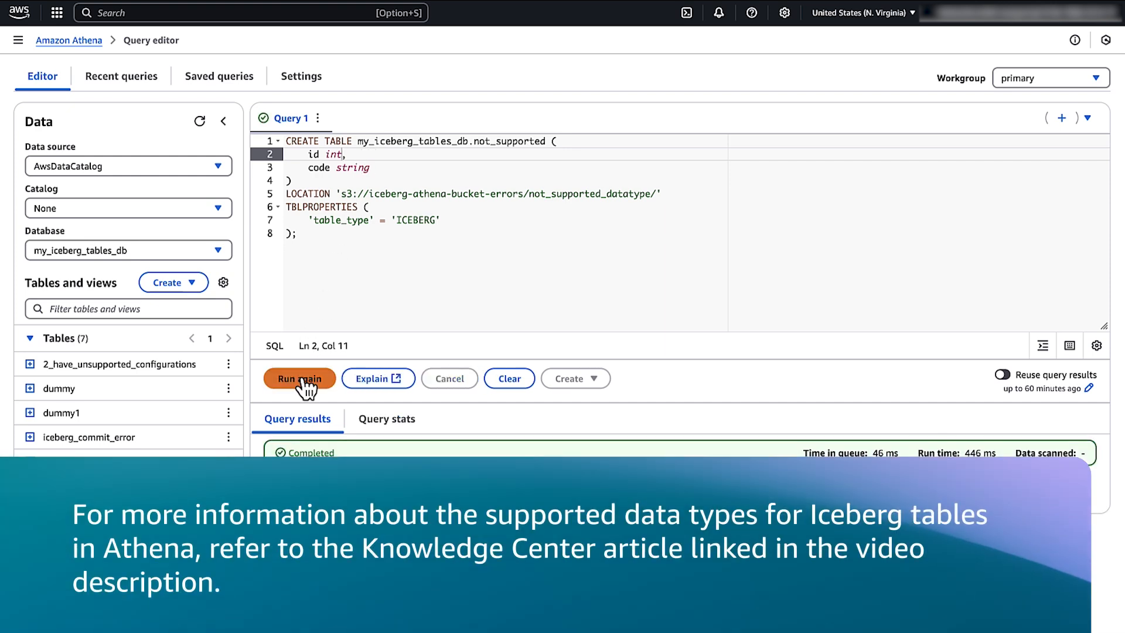
pyautogui.moveTo(361, 355)
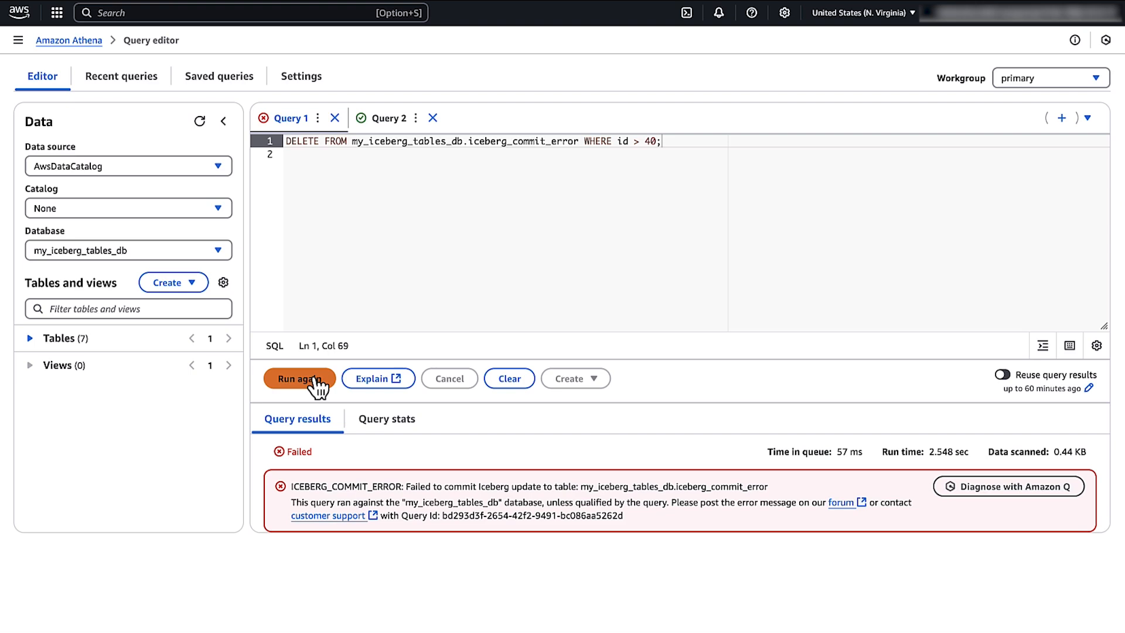
# - Rerun DELETE FROM iceberg_commit_error WHERE id > 40
pyautogui.click(299, 378)
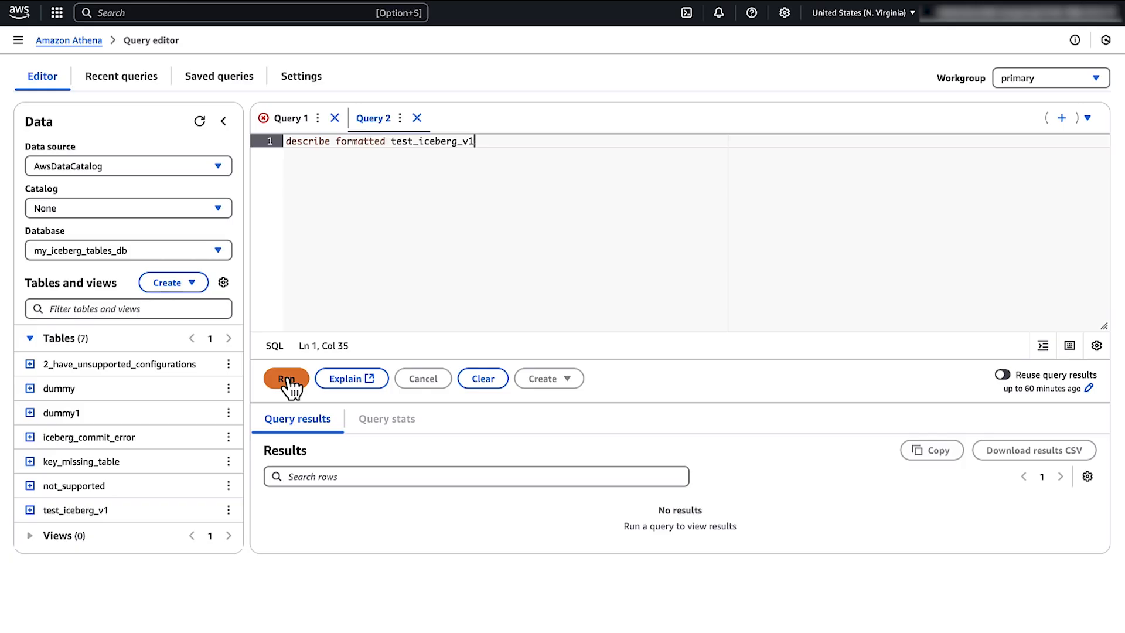
# - Run describe formatted test_iceberg_v1 in Query 2 and scroll the results
pyautogui.click(285, 378)
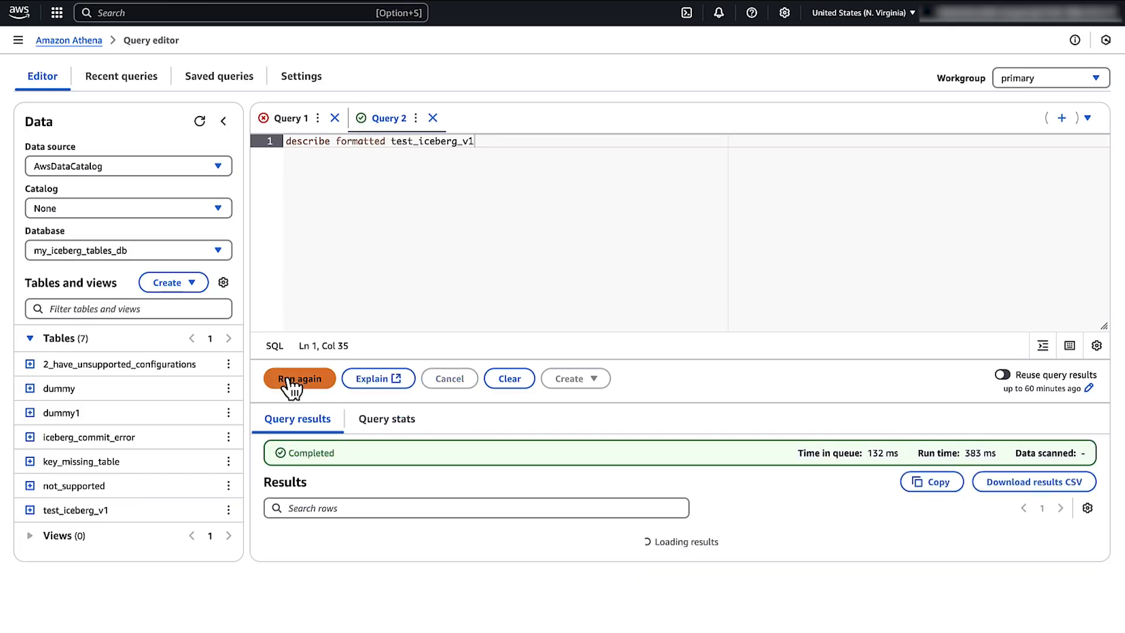
pyautogui.scroll(-3)
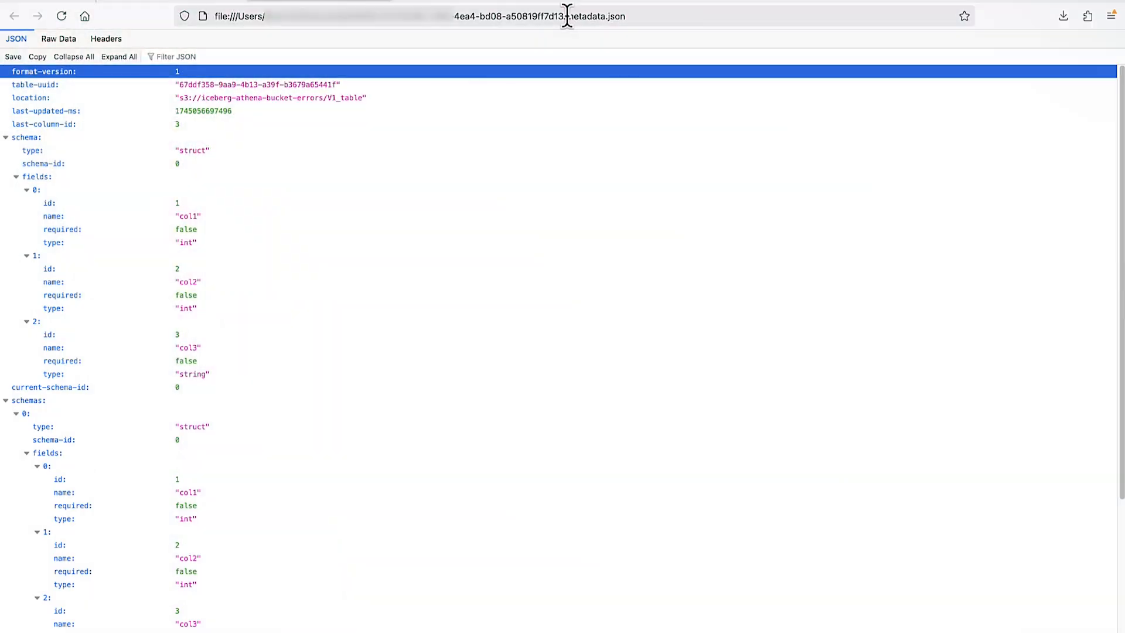
# - Inspect the metadata.json file path in the Firefox address bar
pyautogui.click(538, 16)
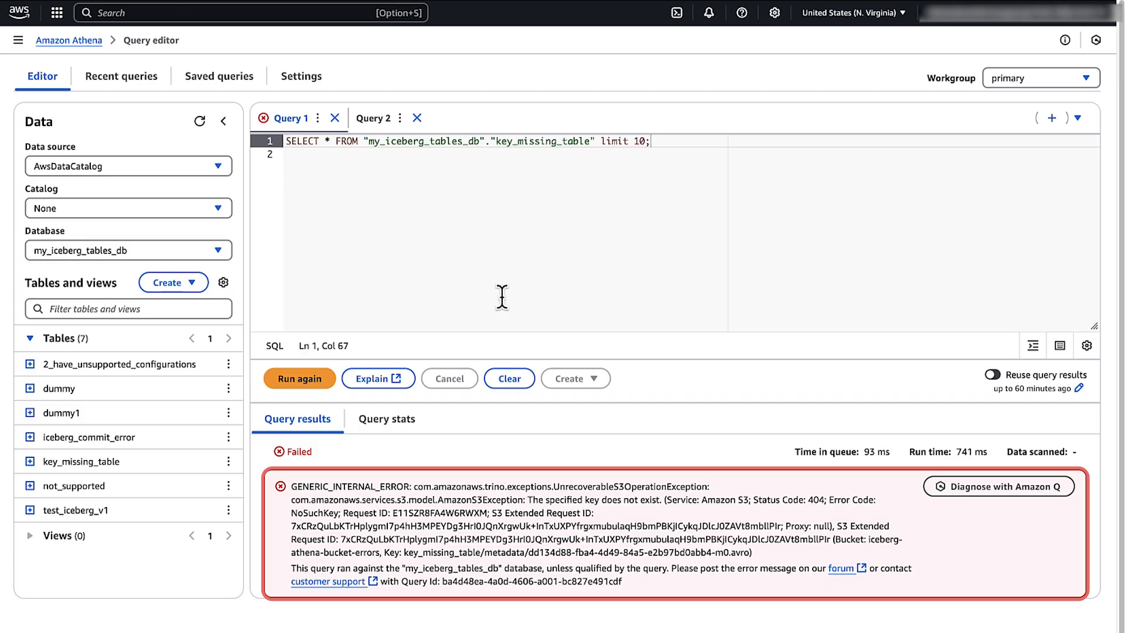
# - Review the NoSuchKey error from SELECT * FROM key_missing_table limit 10
pyautogui.click(997, 485)
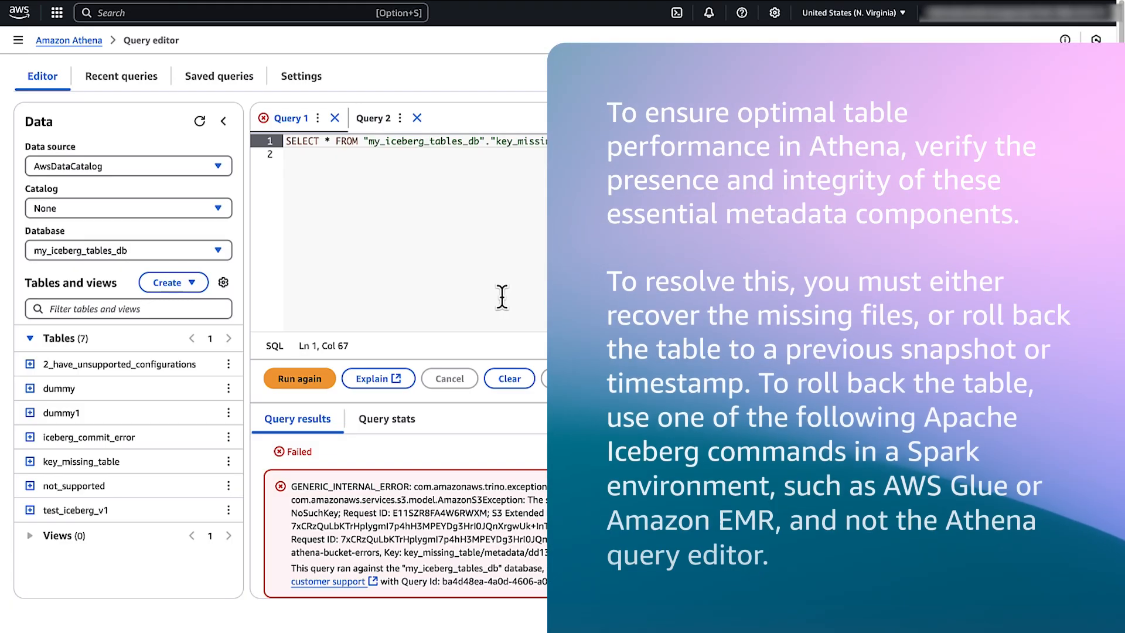